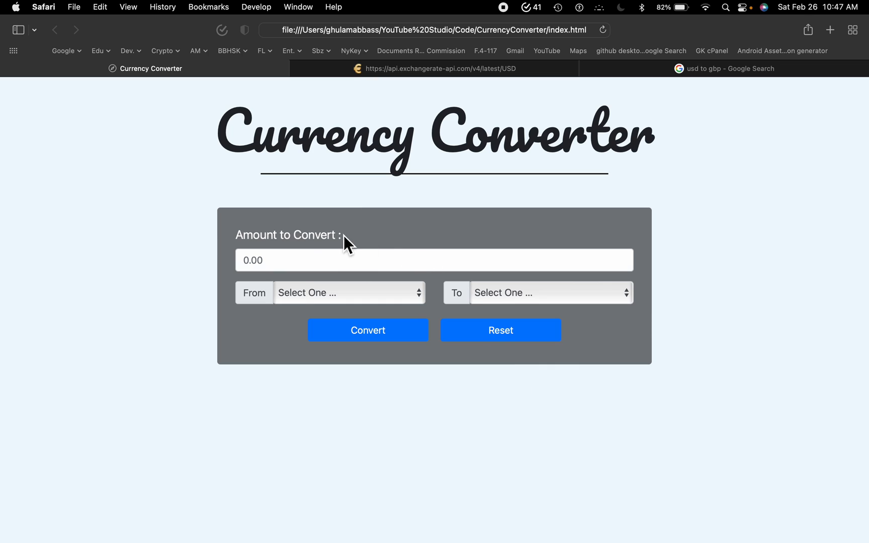
Step: Convert an amount of 1 from USD to GBP, getting 0.75
{"action": "left_click", "coordinate": [433, 260]}
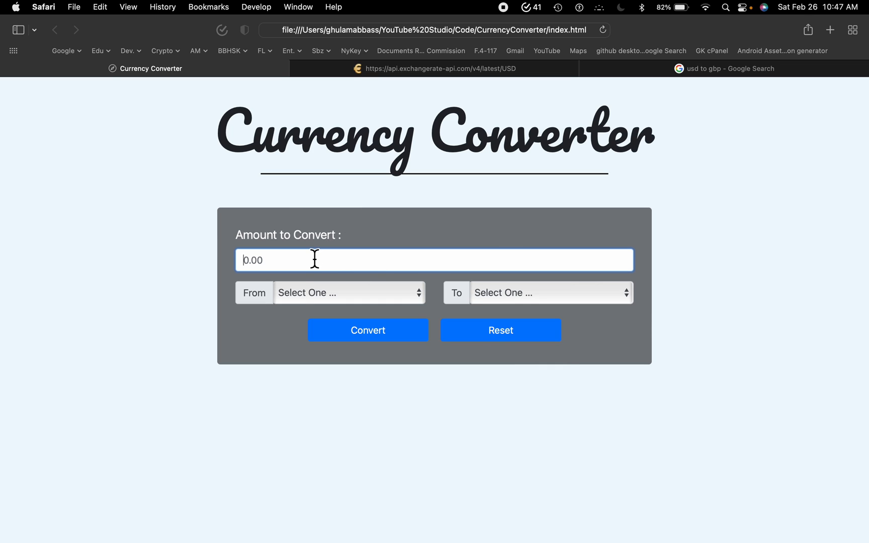
{"action": "type", "text": "1"}
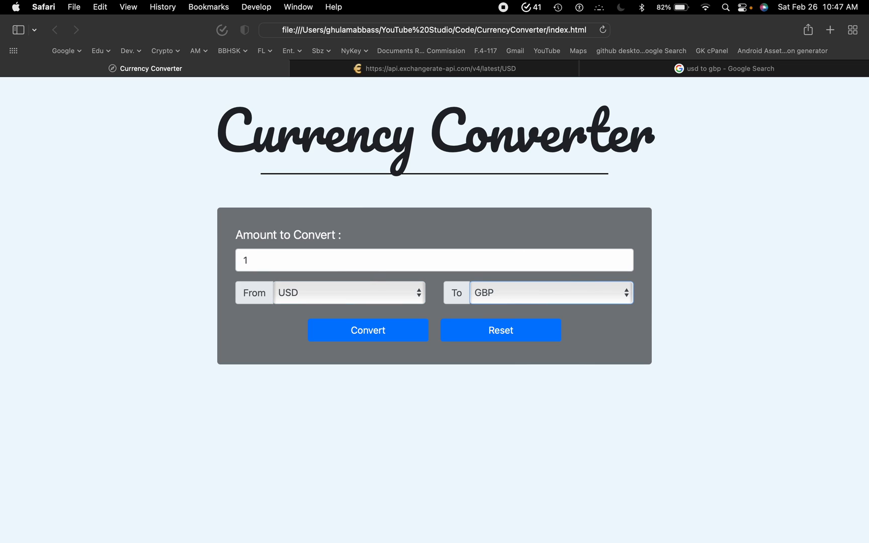
{"action": "left_click", "coordinate": [367, 330]}
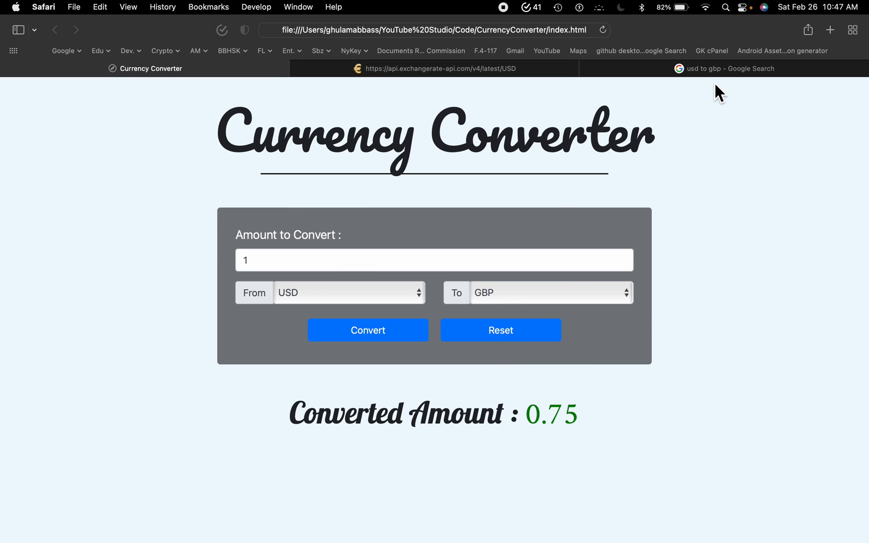
Step: Review the exchange-rate API's rates JSON, then return to the Currency Converter page
{"action": "left_click", "coordinate": [722, 68]}
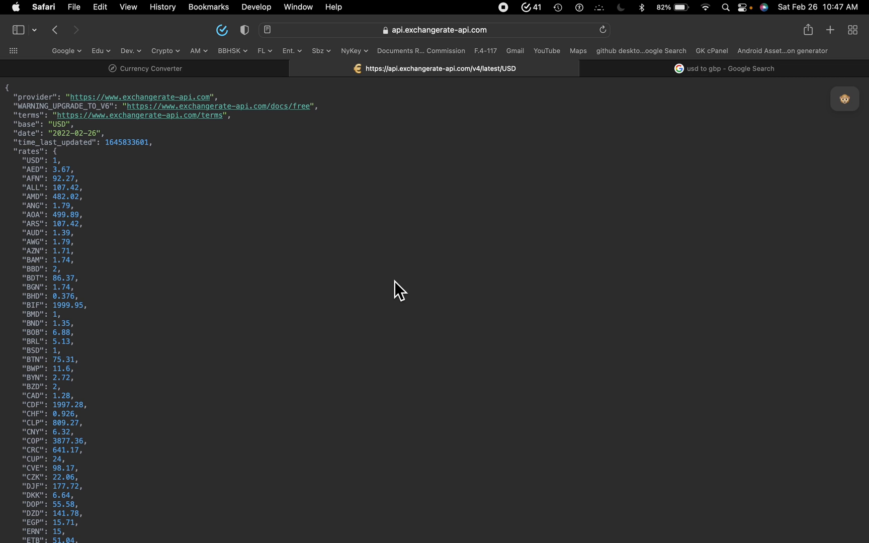
{"action": "scroll", "scroll_direction": "down", "scroll_amount": 3}
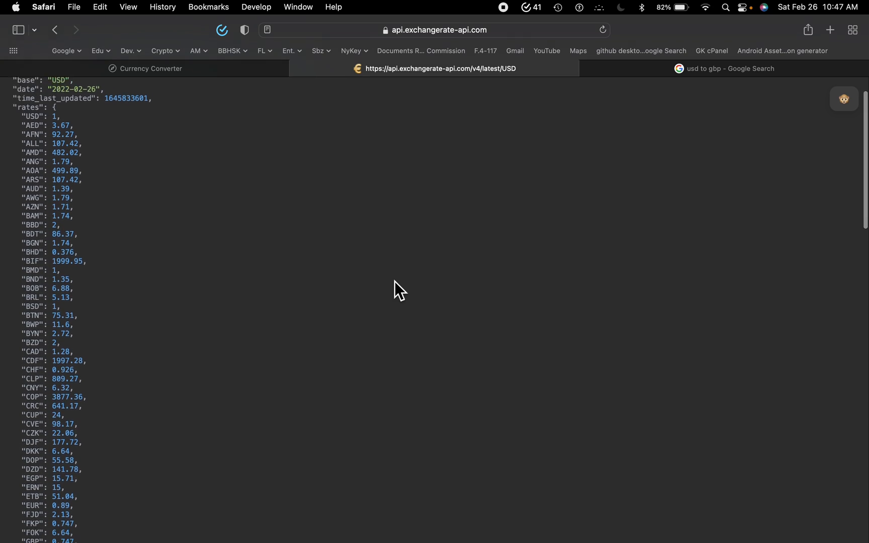
{"action": "scroll", "scroll_direction": "down", "scroll_amount": 3}
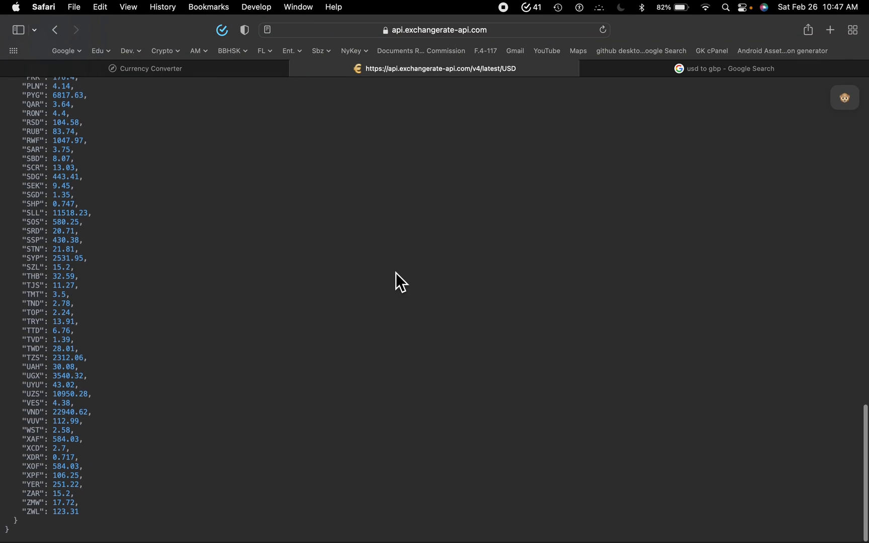
{"action": "left_click", "coordinate": [145, 69]}
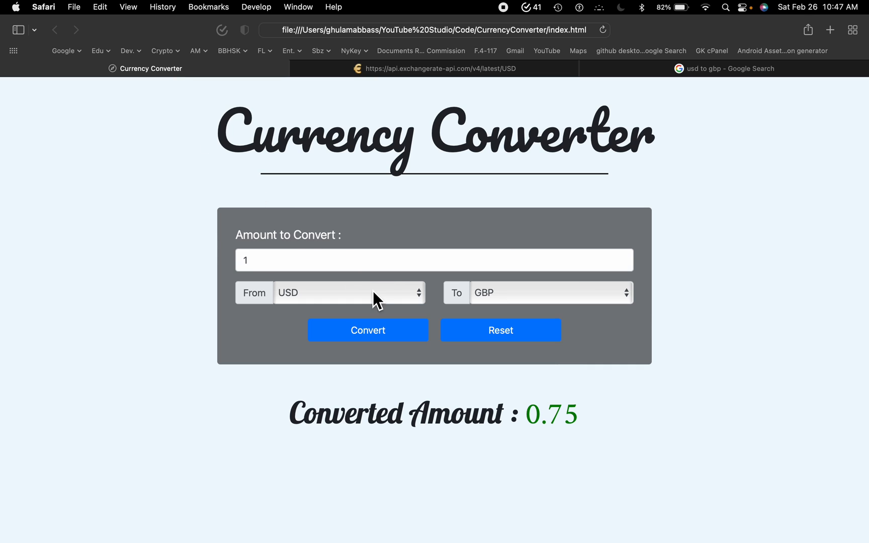
Step: Switch the source currency to CLP with amount 100 and convert, getting 0.00
{"action": "left_click", "coordinate": [348, 292]}
{"action": "type", "text": "ooo"}
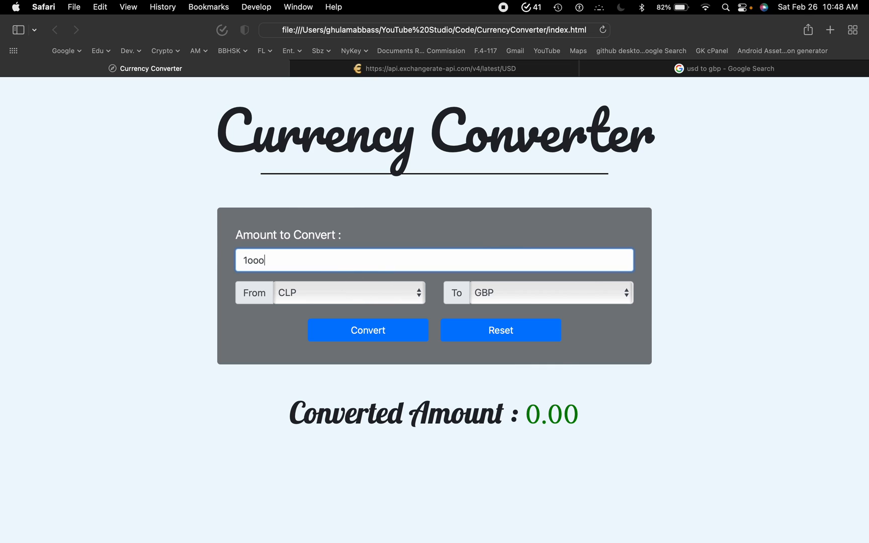
{"action": "key", "text": "backspace"}
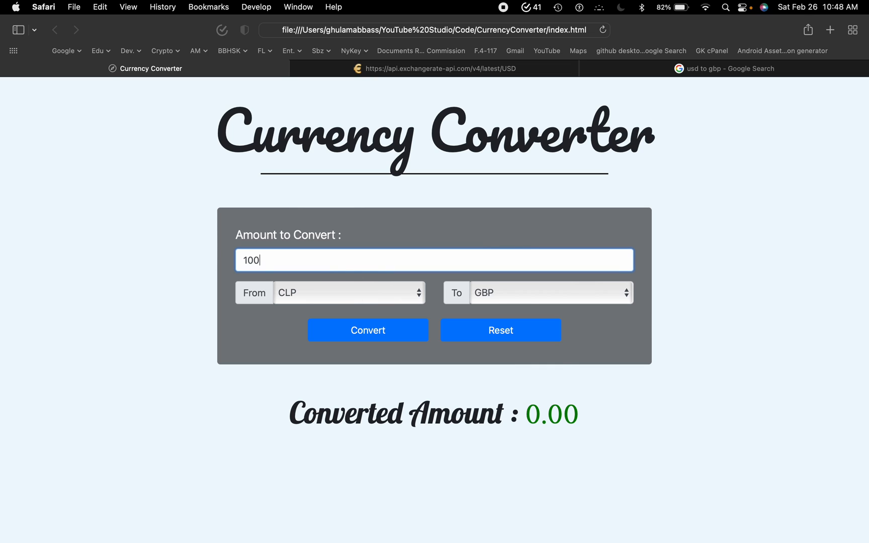
{"action": "left_click", "coordinate": [367, 330]}
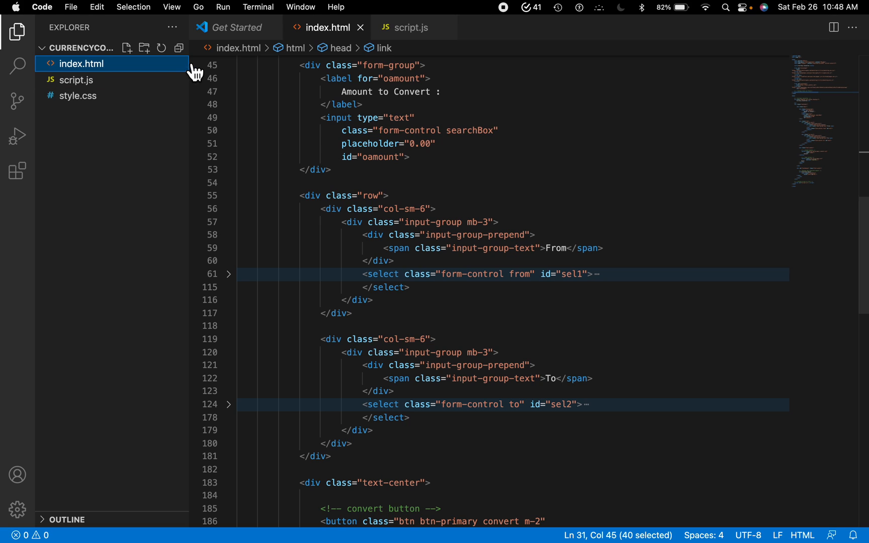
Step: Close the Get Started page and look through the project's style.css rules, ending on script.js
{"action": "left_click", "coordinate": [276, 27]}
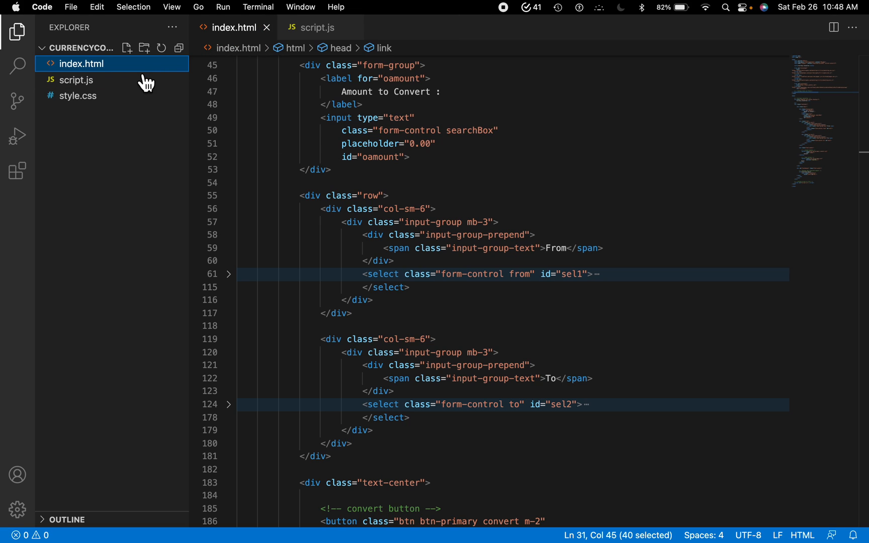
{"action": "left_click", "coordinate": [197, 79]}
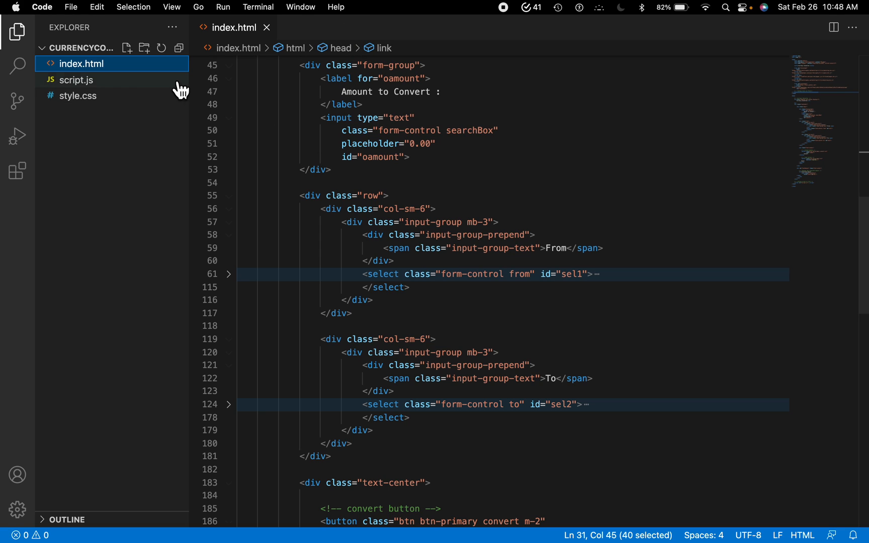
{"action": "left_click", "coordinate": [77, 96]}
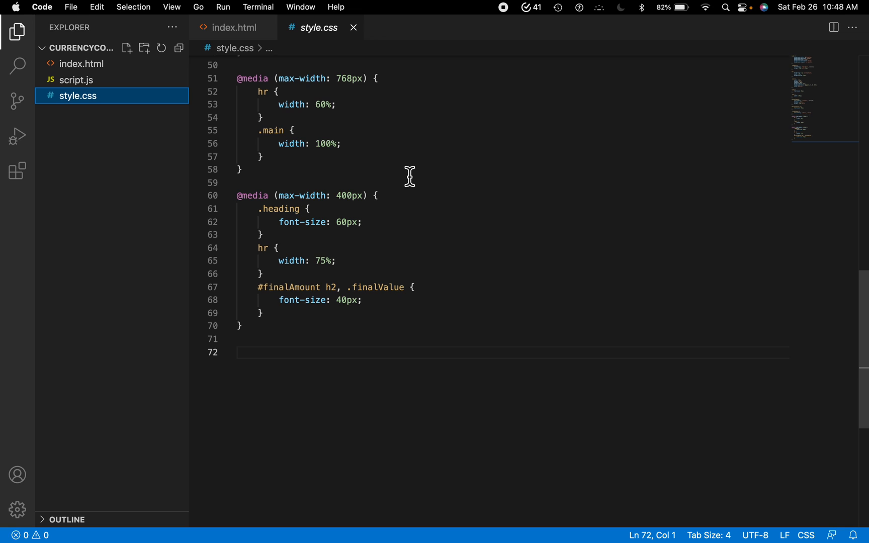
{"action": "scroll", "scroll_direction": "up", "scroll_amount": 3}
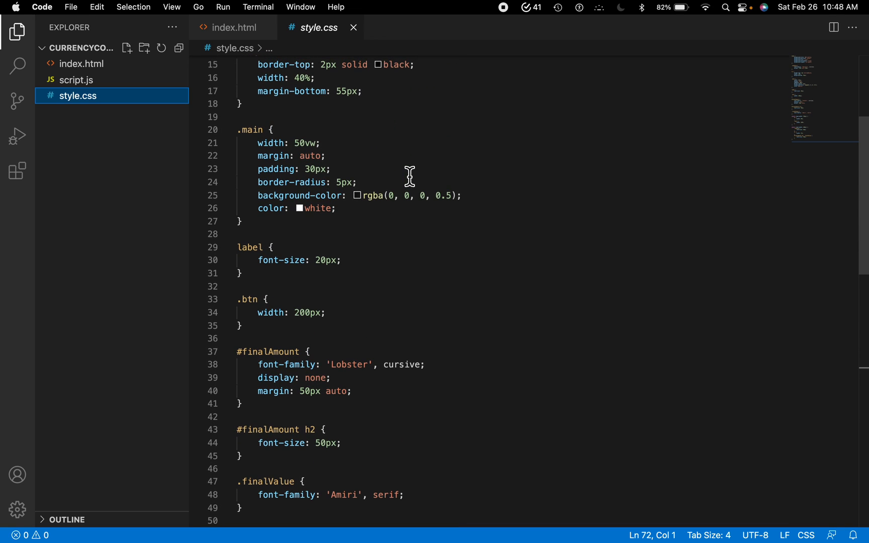
{"action": "scroll", "scroll_direction": "up", "scroll_amount": 3}
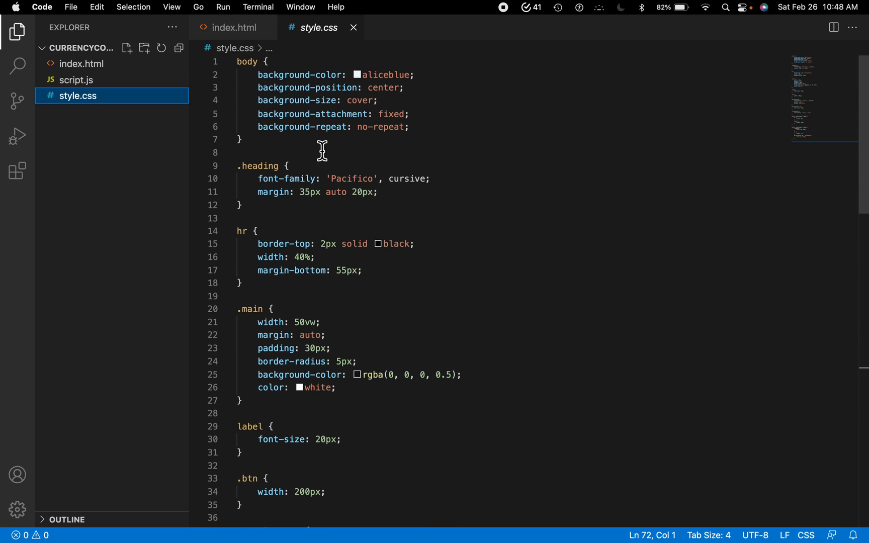
{"action": "left_click", "coordinate": [76, 80]}
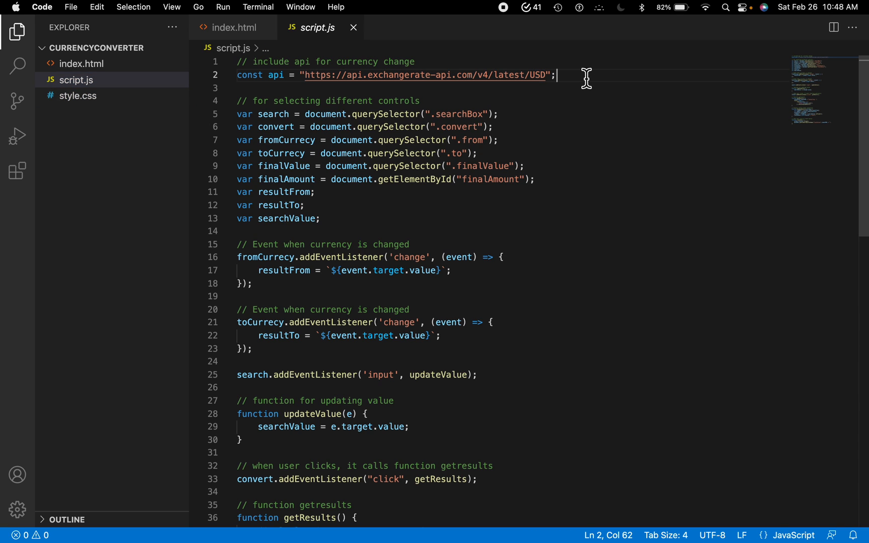
{"action": "mouse_move", "coordinate": [287, 107]}
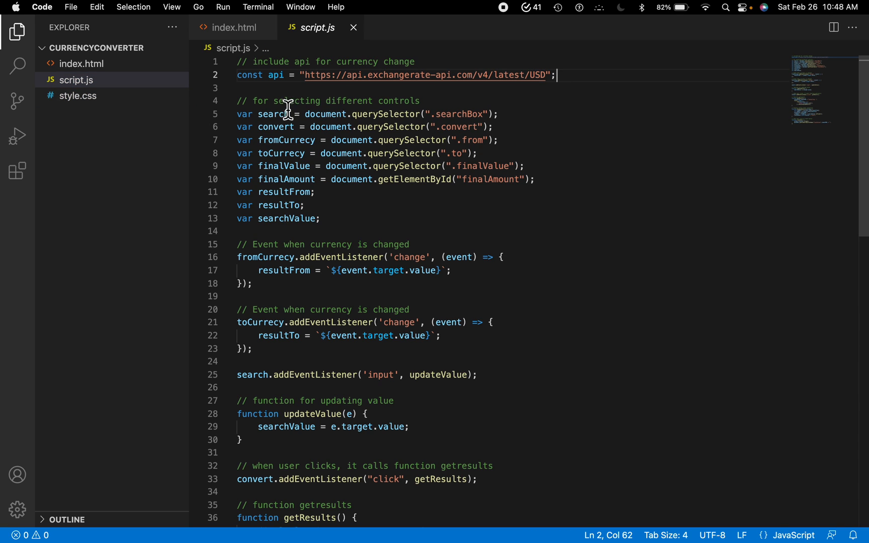
{"action": "mouse_move", "coordinate": [517, 308]}
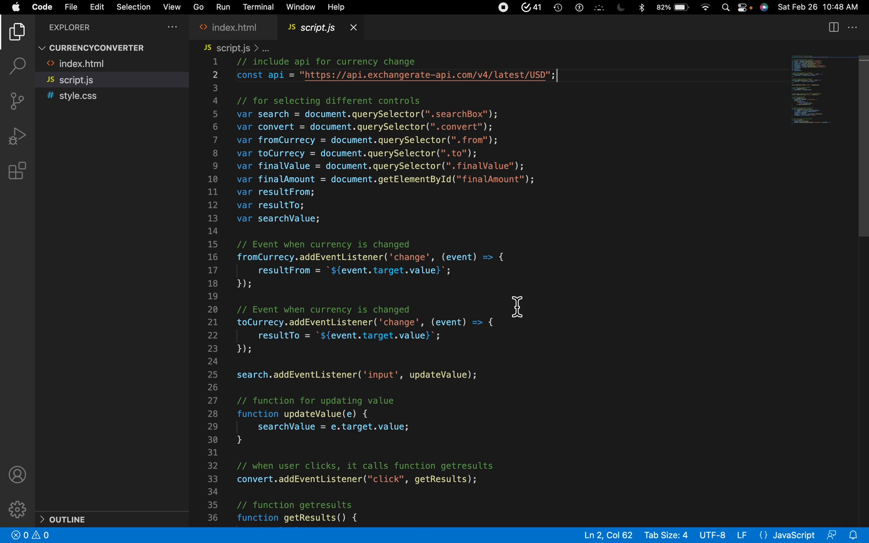
Step: Read script.js's fetch and conversion code, then return to index.html
{"action": "scroll", "scroll_direction": "down", "scroll_amount": 3}
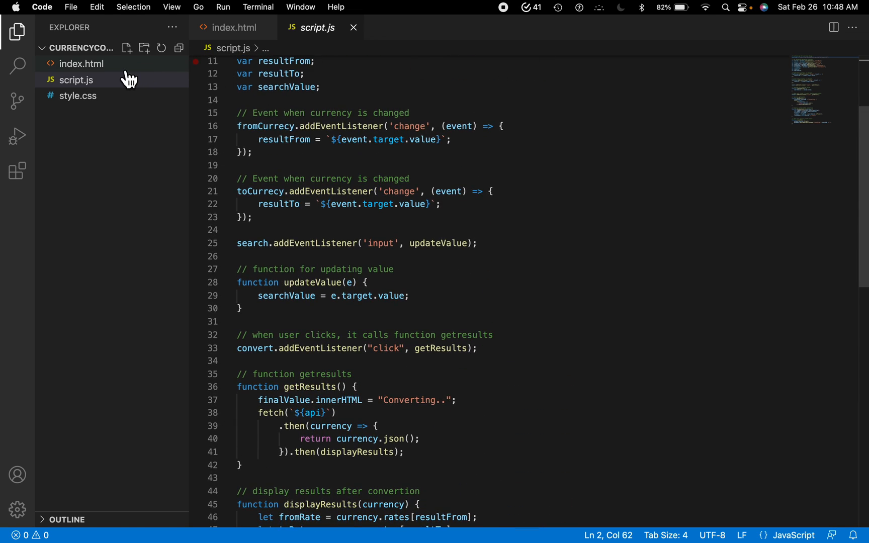
{"action": "left_click", "coordinate": [79, 63]}
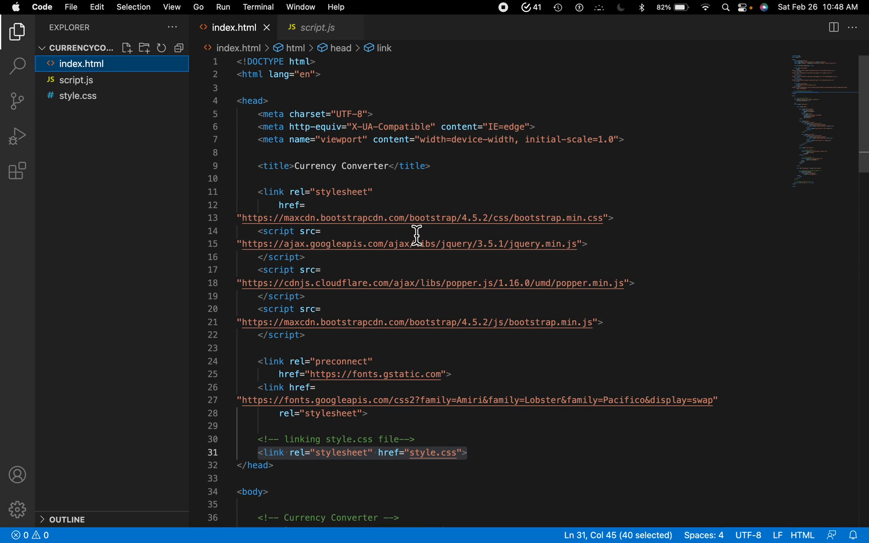
{"action": "scroll", "scroll_direction": "down", "scroll_amount": 3}
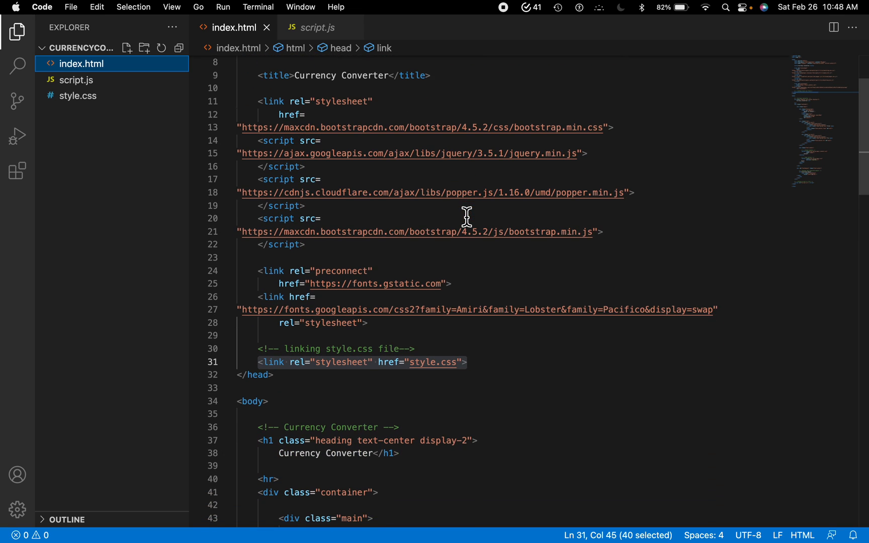
{"action": "scroll", "scroll_direction": "down", "scroll_amount": 3}
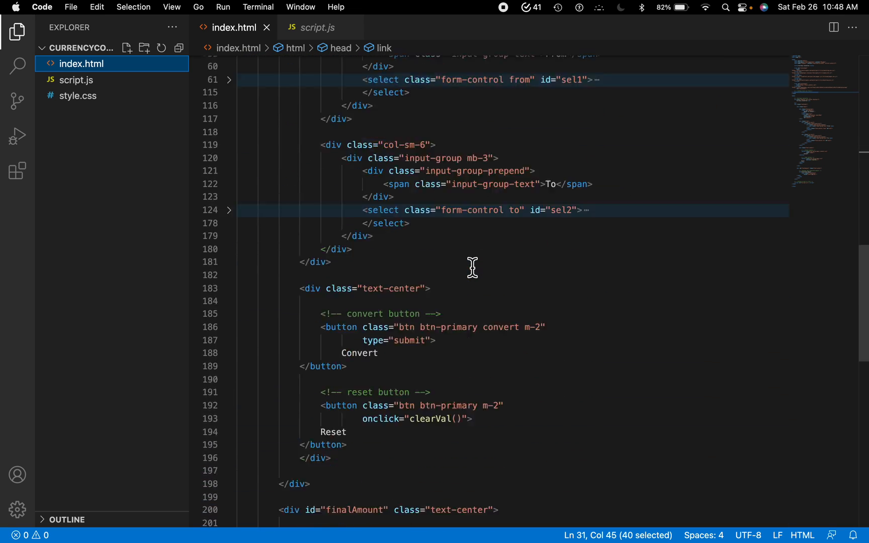
{"action": "scroll", "scroll_direction": "down", "scroll_amount": 3}
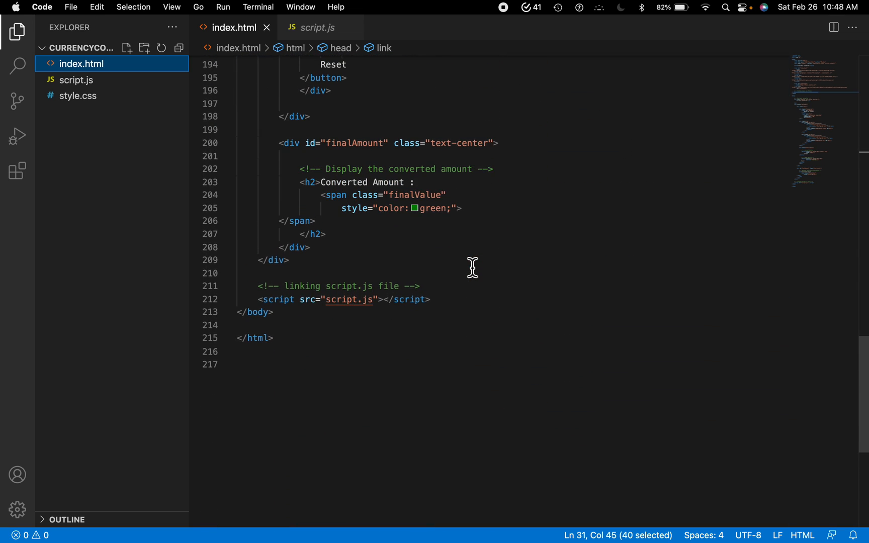